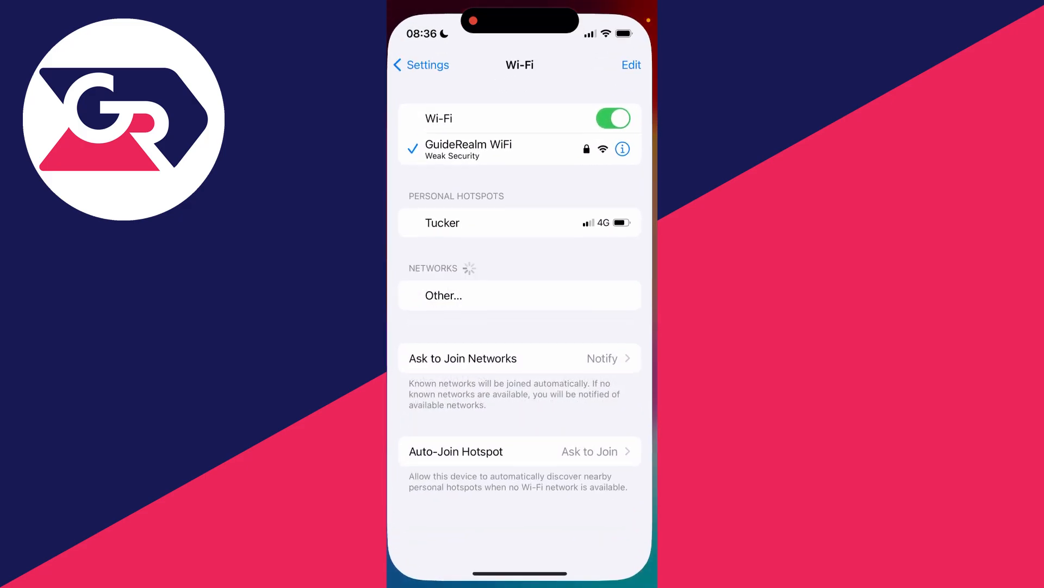
Turn Wi-Fi off, pause briefly, then turn it back on
click(419, 64)
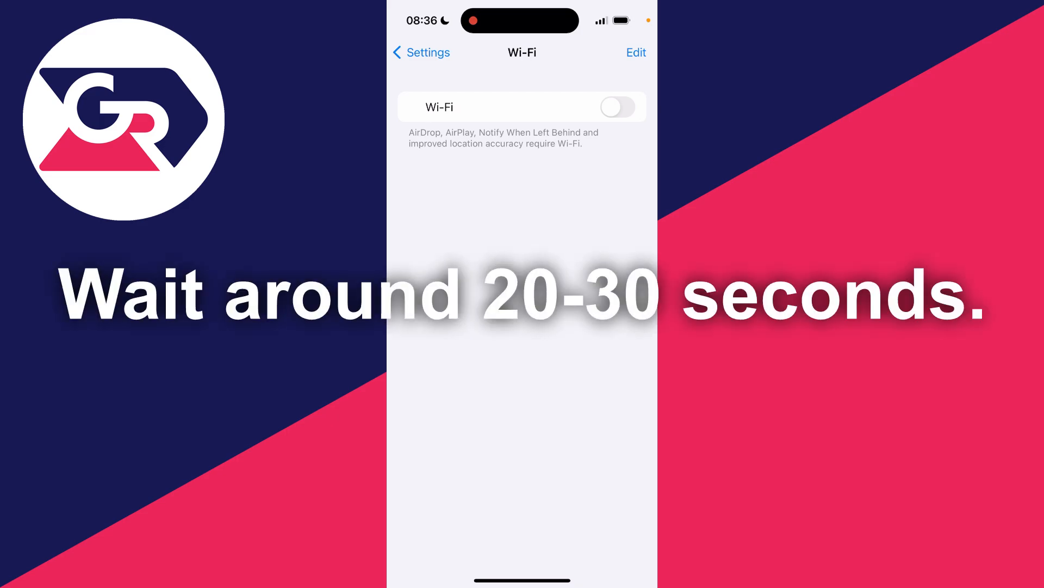
click(618, 106)
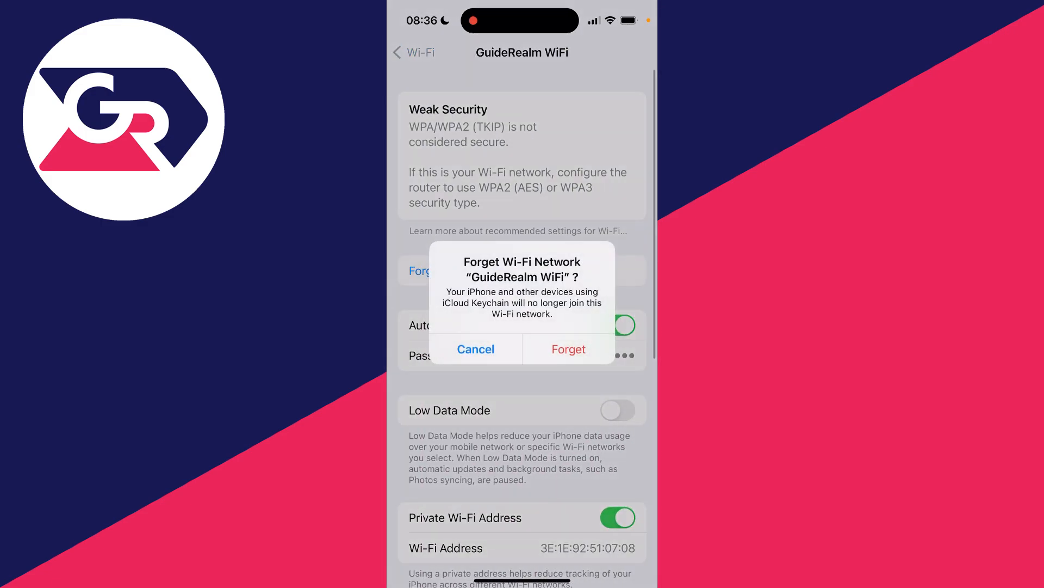
Forget GuideRealm WiFi, then rejoin it from Other Networks with its password
click(568, 348)
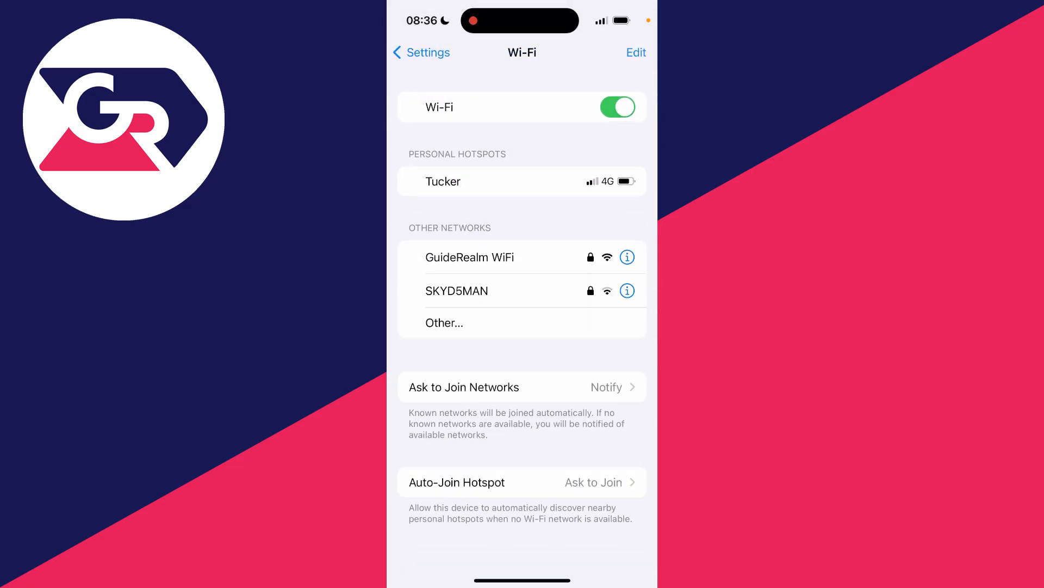
click(470, 257)
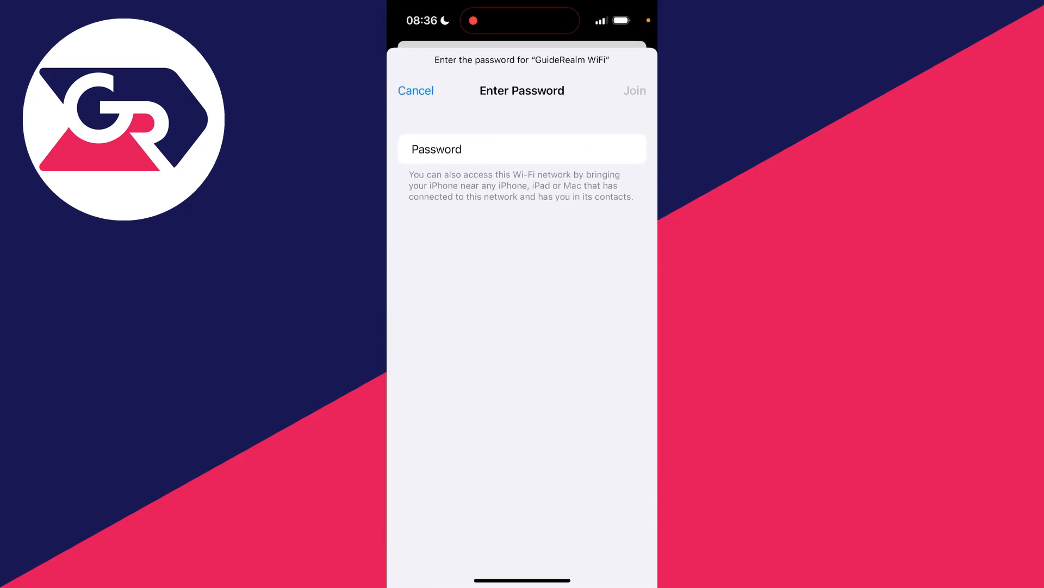
click(415, 90)
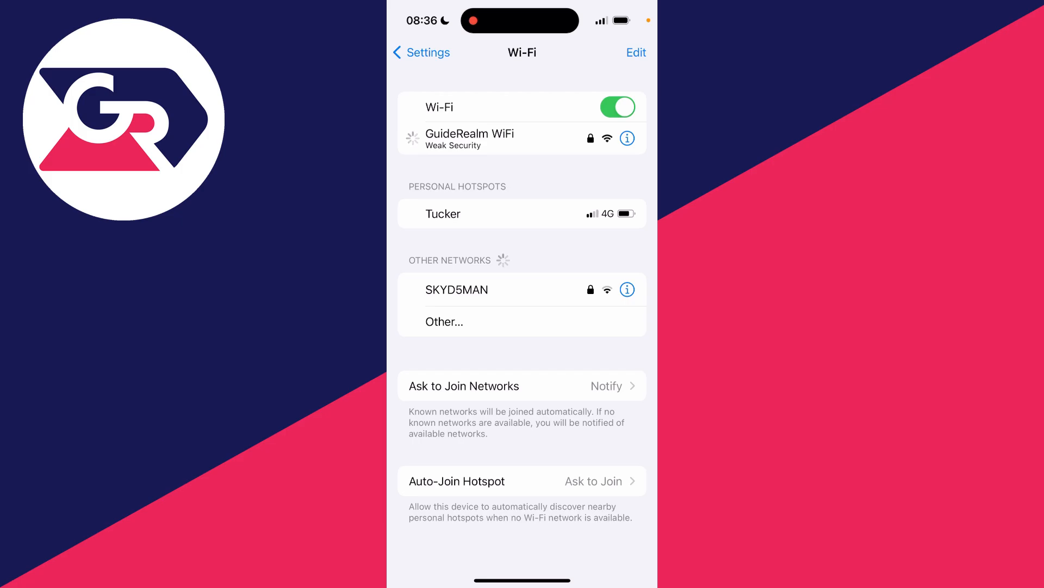
click(470, 132)
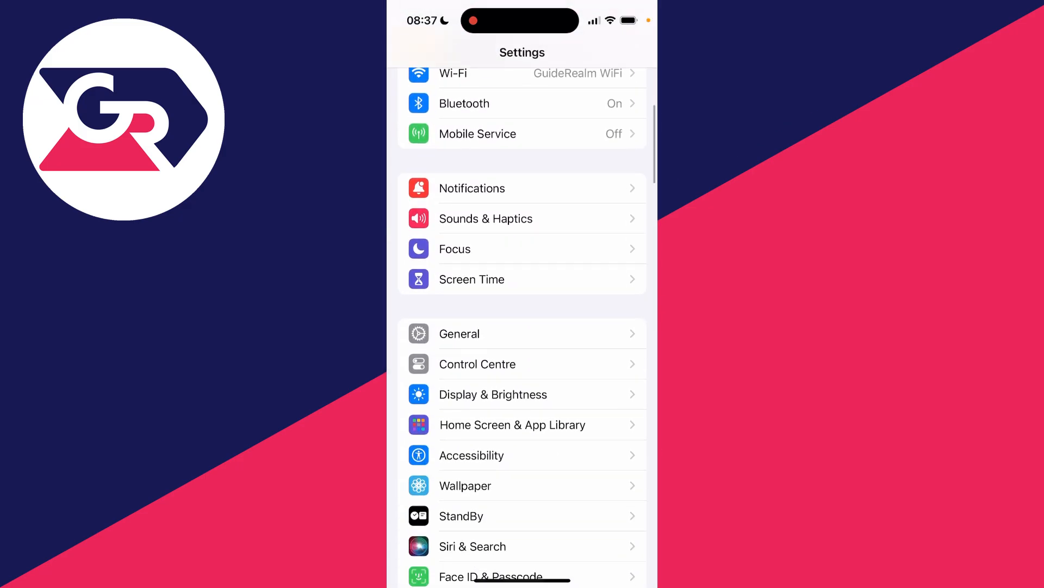
In Safari settings, clear all history and website data, closing all tabs, then head to General
scroll(down, 3)
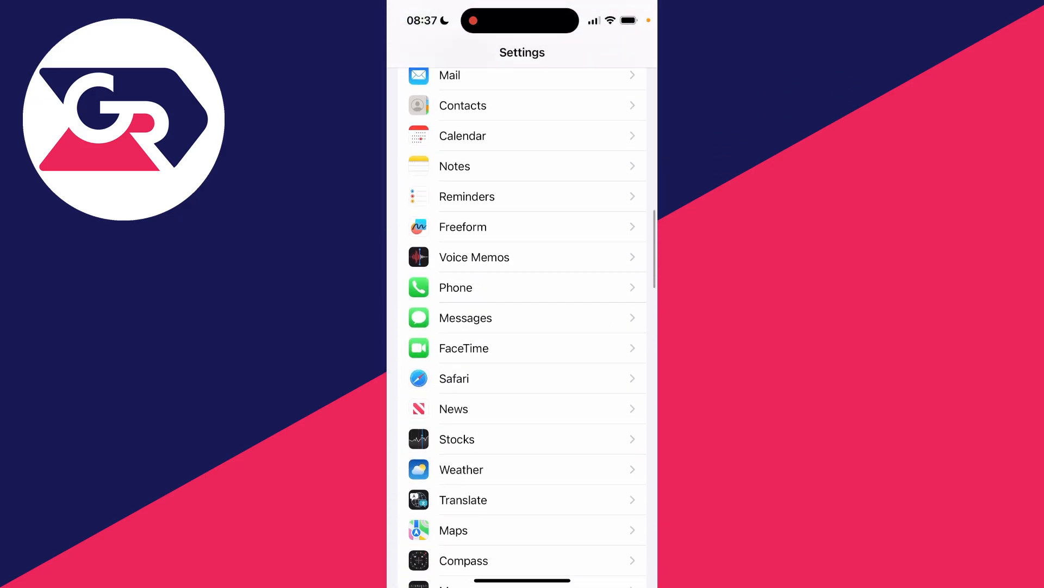
click(454, 379)
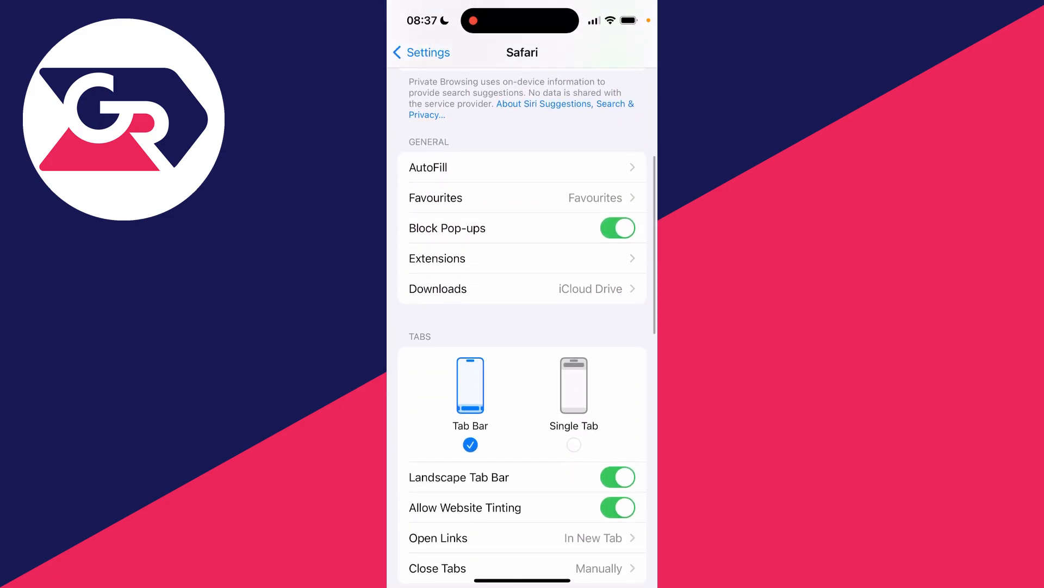
scroll(down, 3)
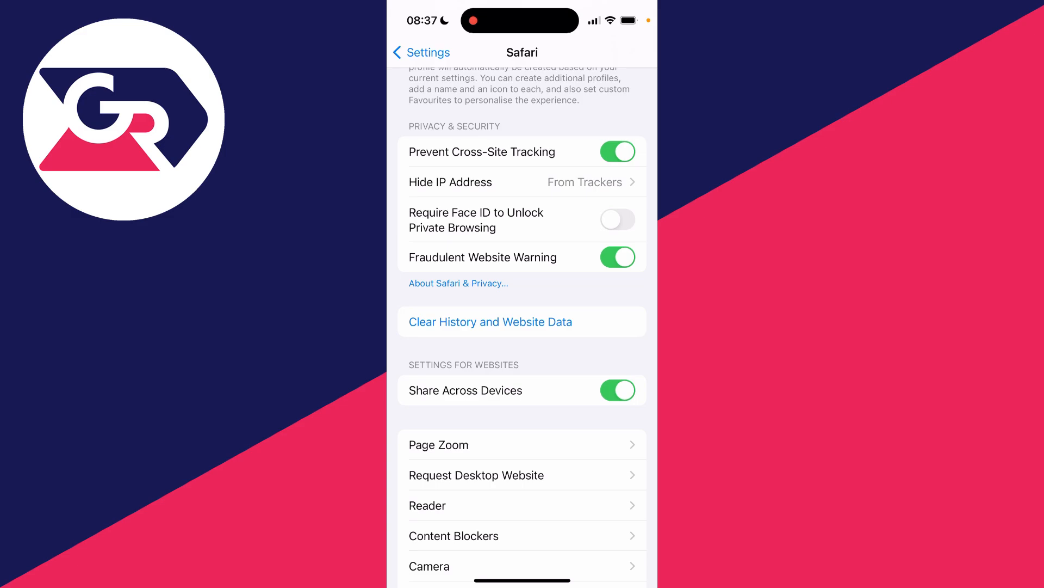
click(490, 322)
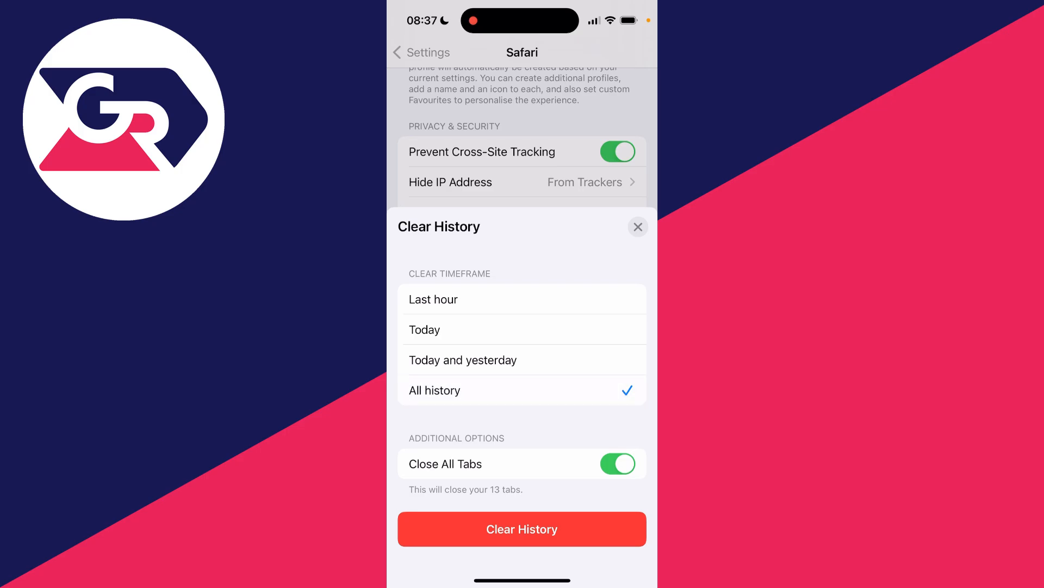
click(637, 226)
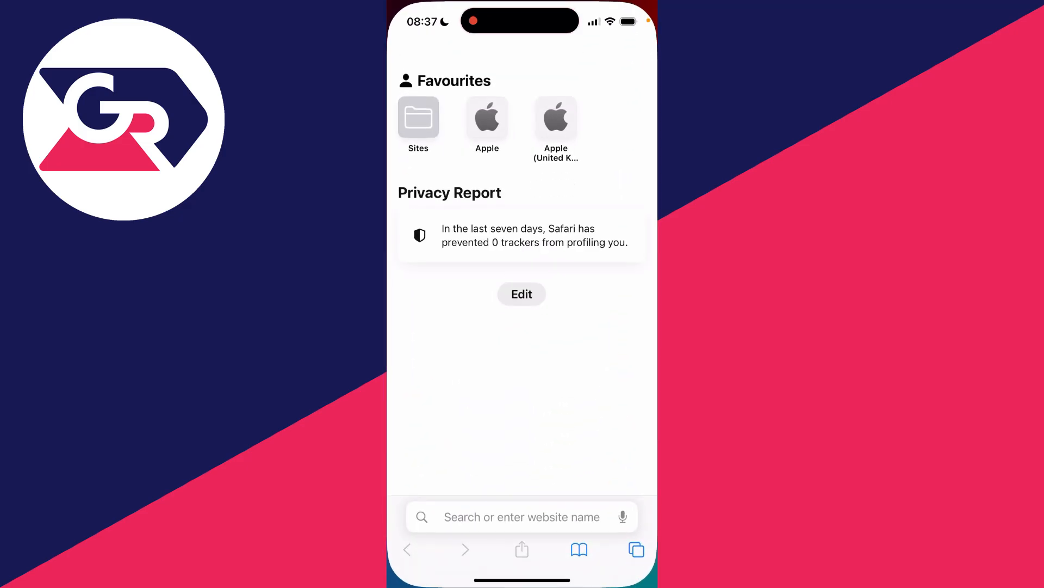
click(488, 118)
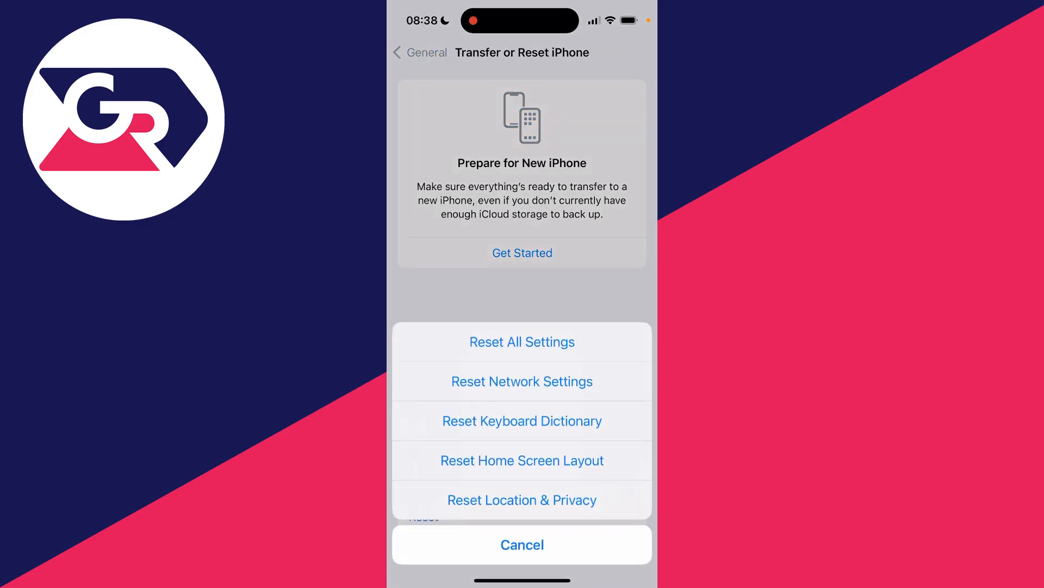
Choose Reset Network Settings under Transfer or Reset iPhone, reaching the passcode prompt
click(521, 340)
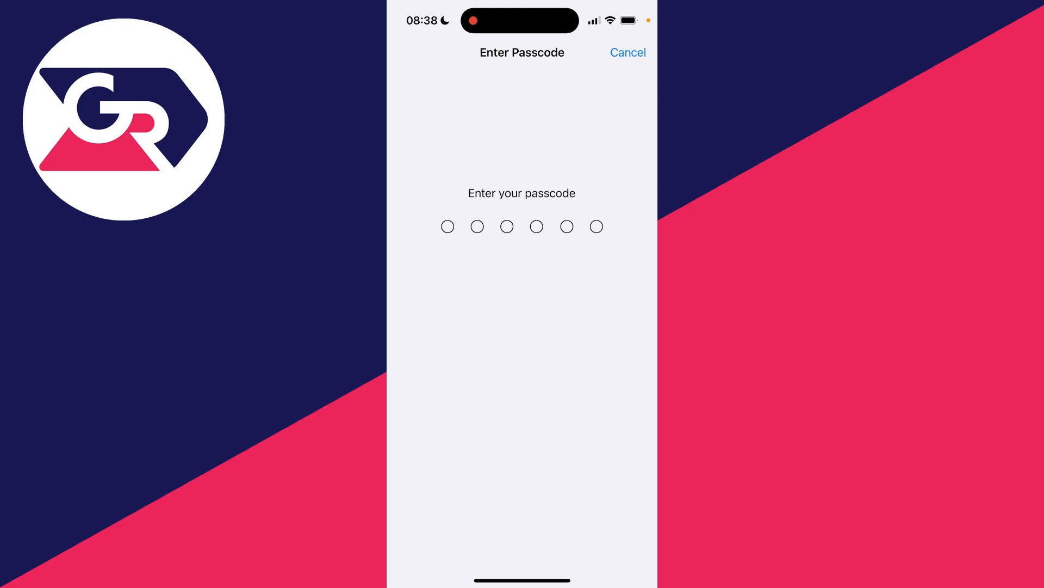